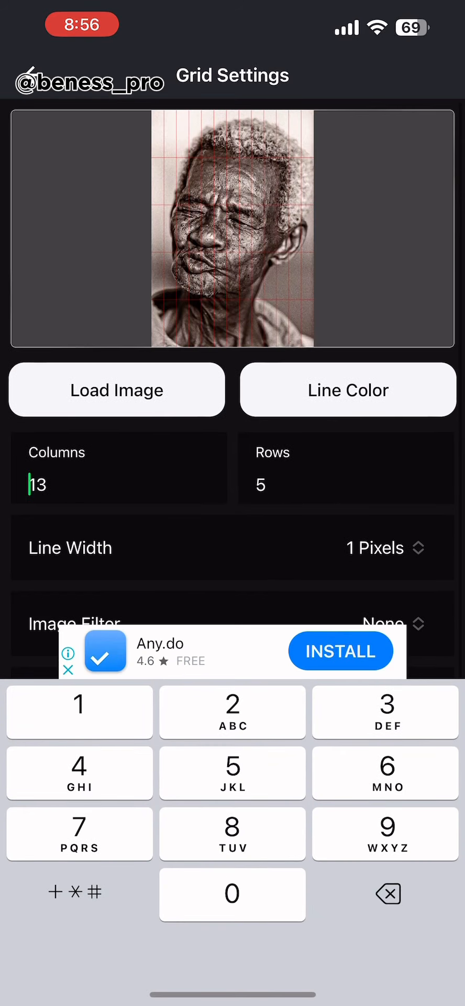
Set the grid to 15 columns and make the cells square
double_click(38, 485)
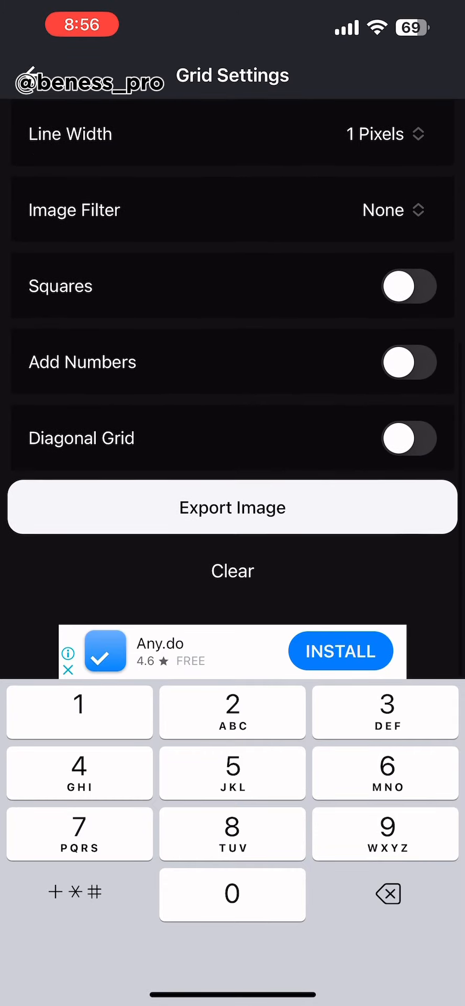
scroll(down, 3)
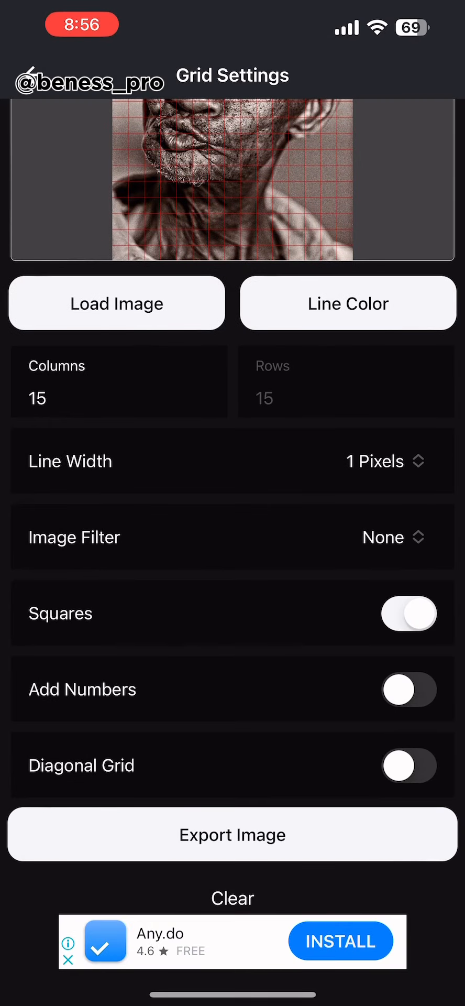
Change the Columns value from 15 to 10 and dismiss the keypad
click(116, 303)
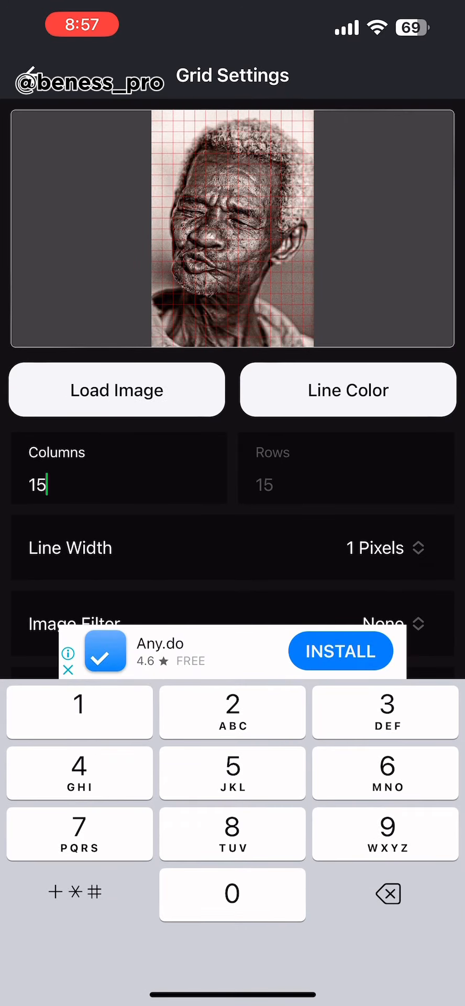
key(backspace)
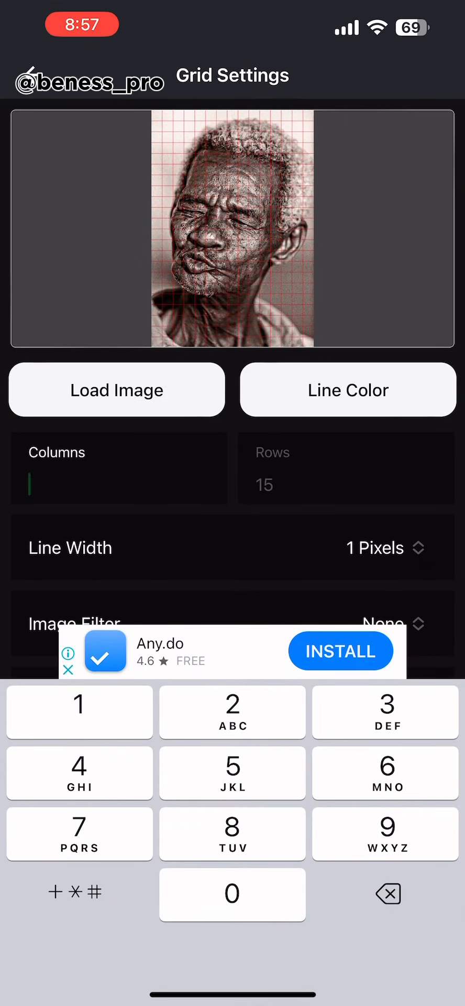
text(10)
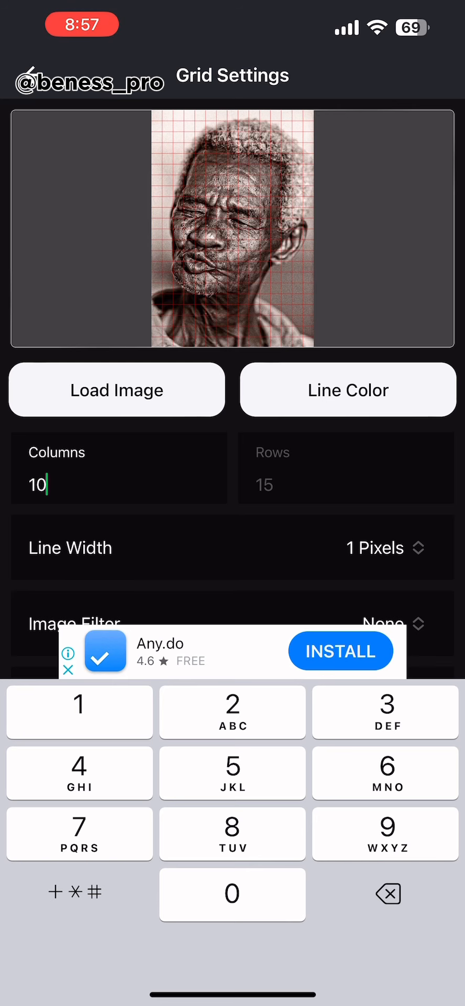
click(385, 547)
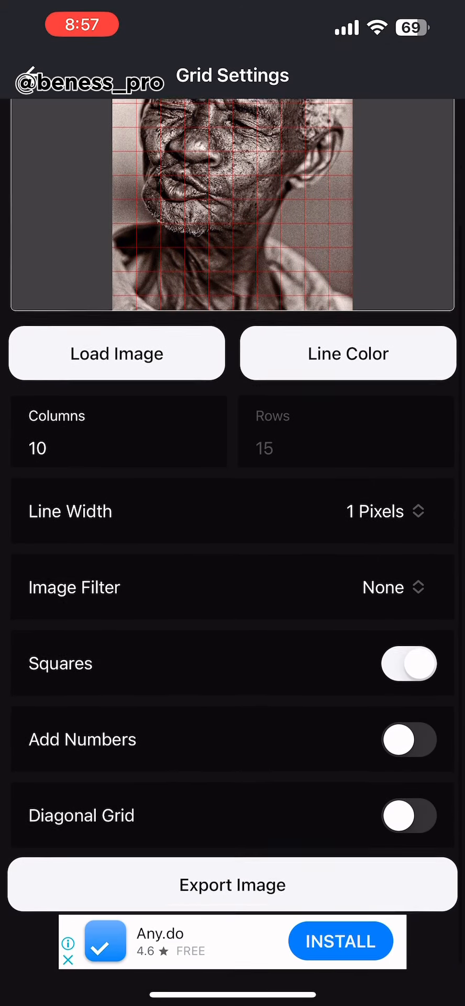
scroll(down, 3)
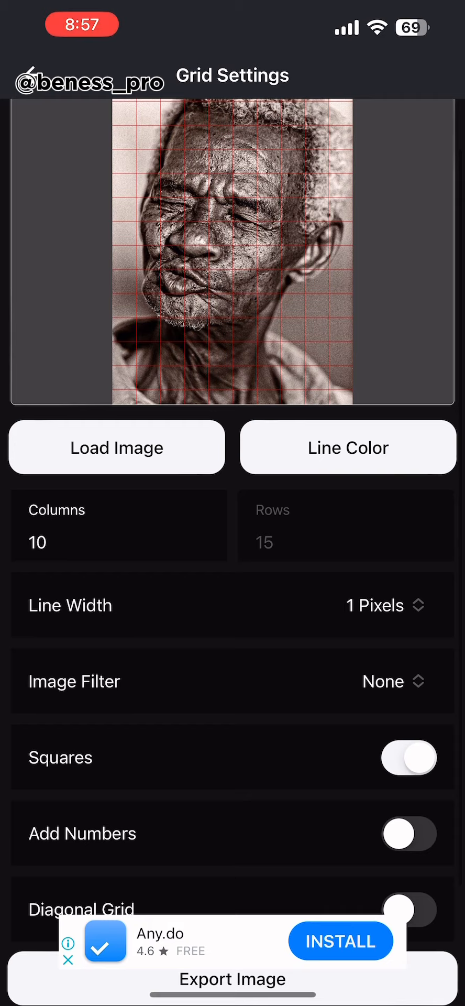
Set the grid Line Width to 4 Pixels
click(386, 605)
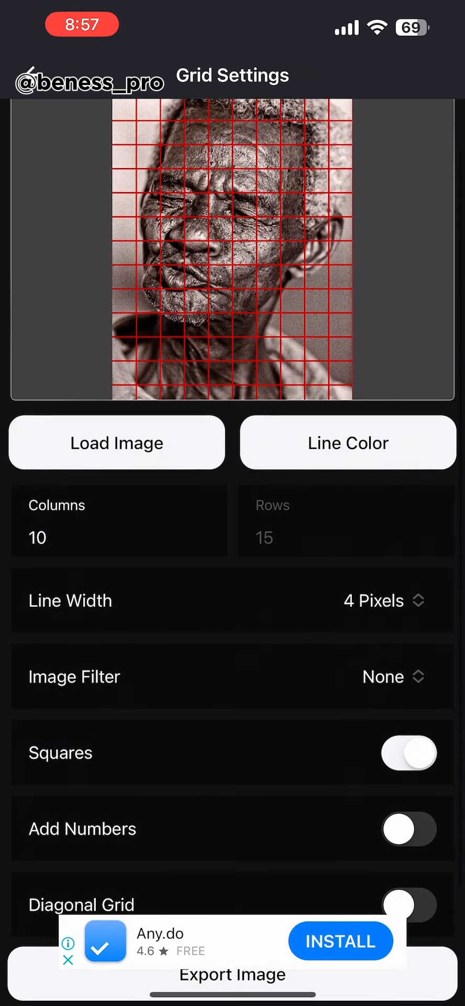
click(382, 600)
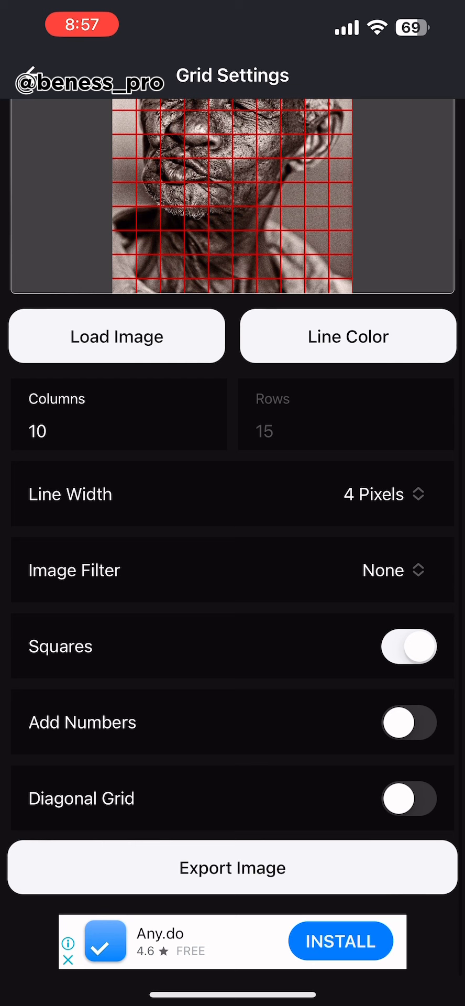
scroll(down, 3)
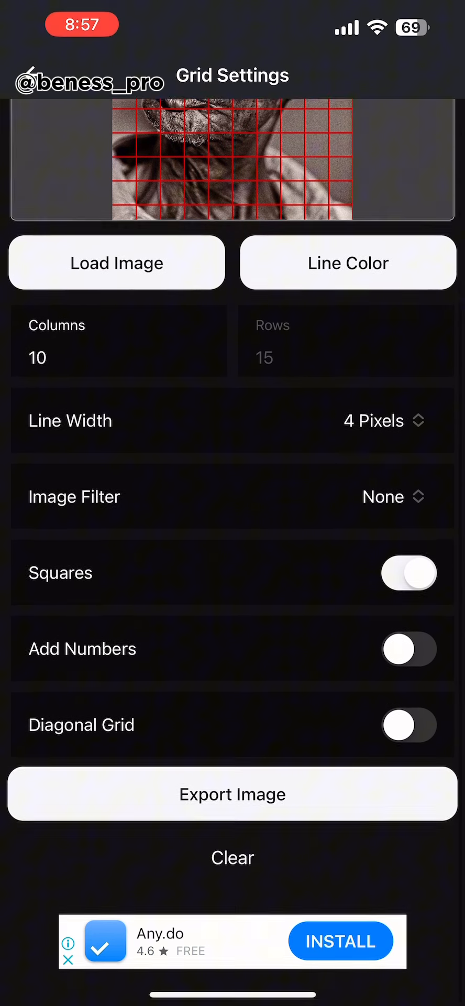
Export the gridded image and choose Save to Phone Gallery
click(232, 794)
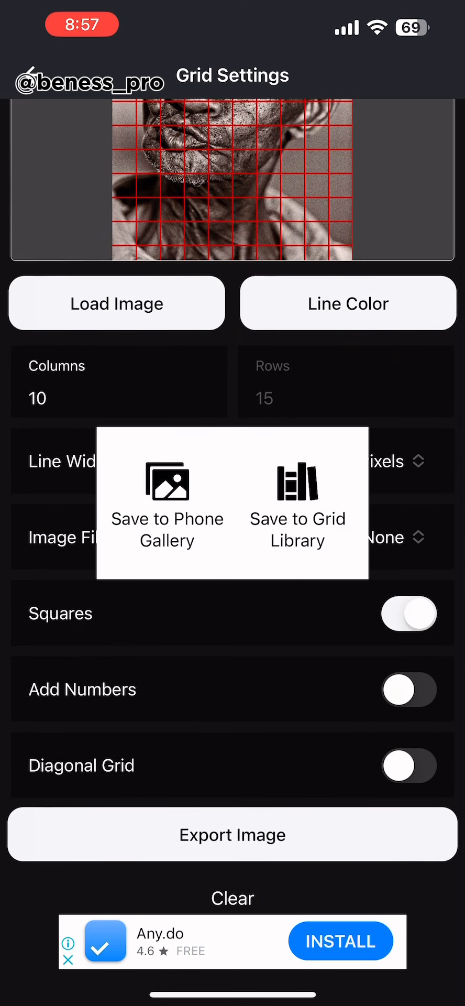
click(166, 501)
text(123)
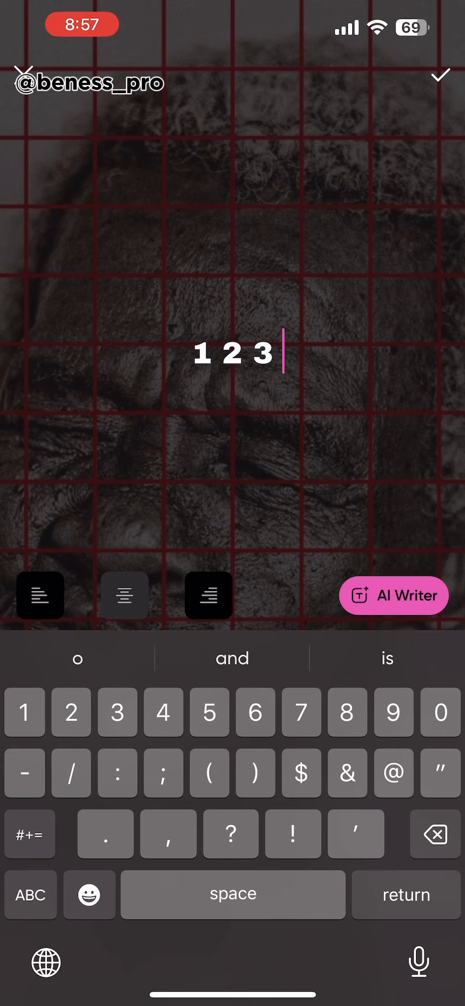
Type the number row and drag it to the top edge of the portrait
text(456789)
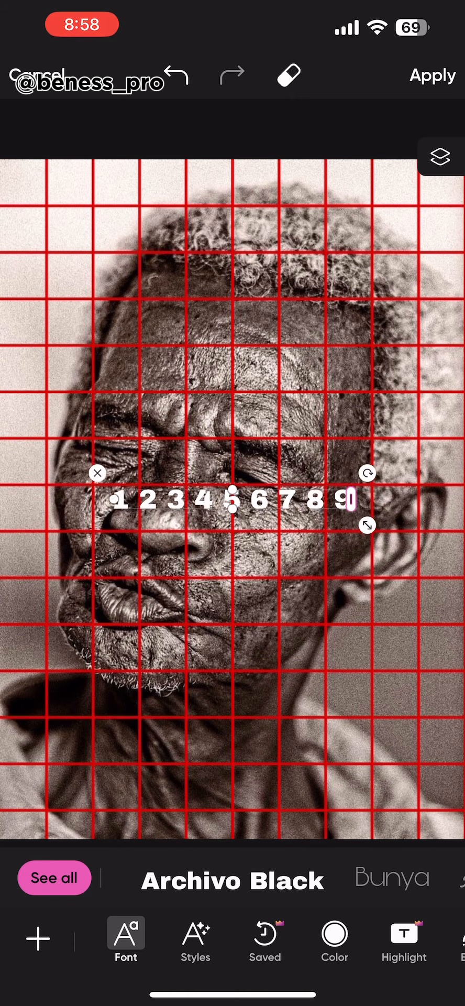
drag(234, 504, 234, 182)
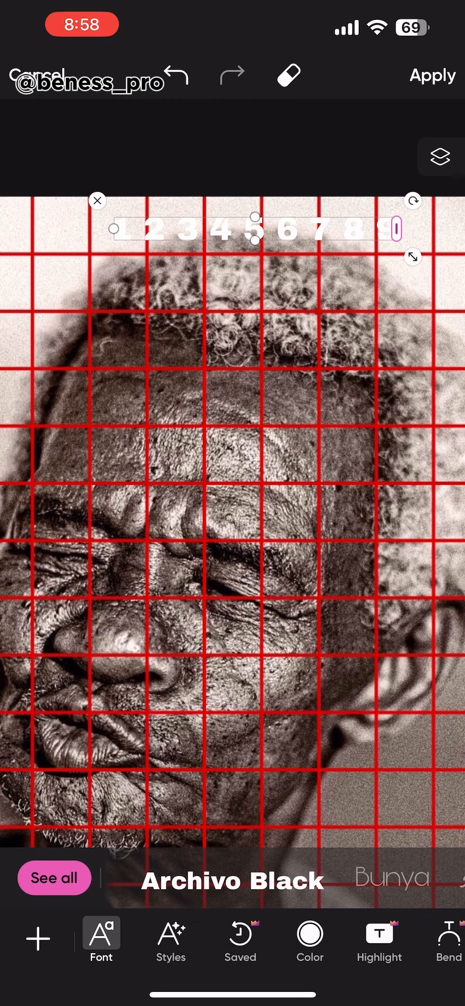
click(379, 939)
text(10 11 12)
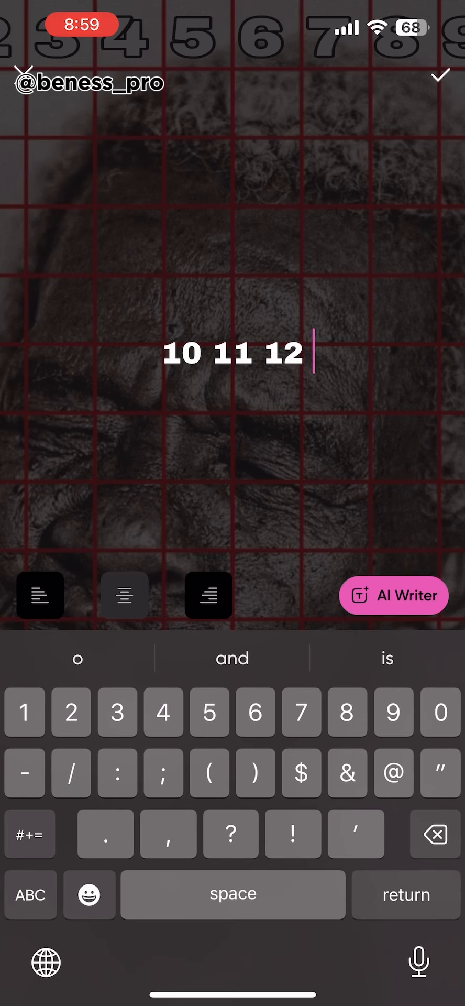
Type the numbers 10 through 16 as new text and confirm
text(13 14 15 16)
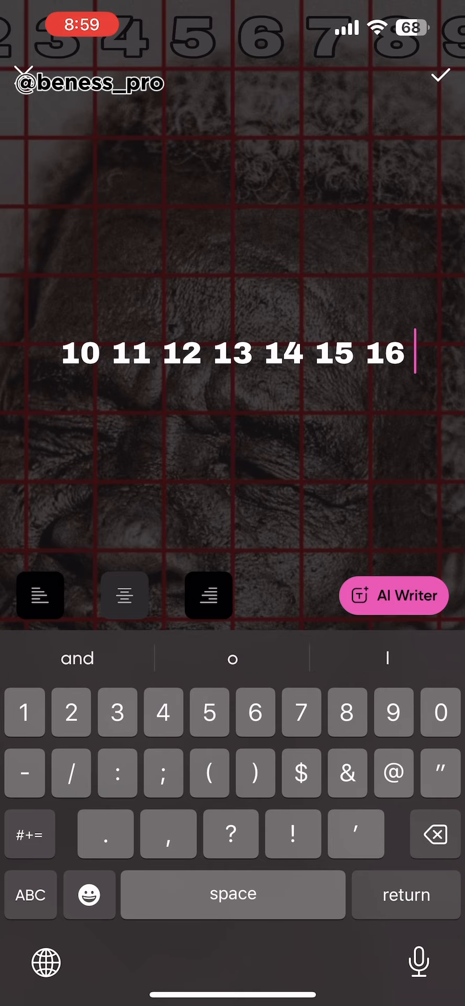
click(441, 76)
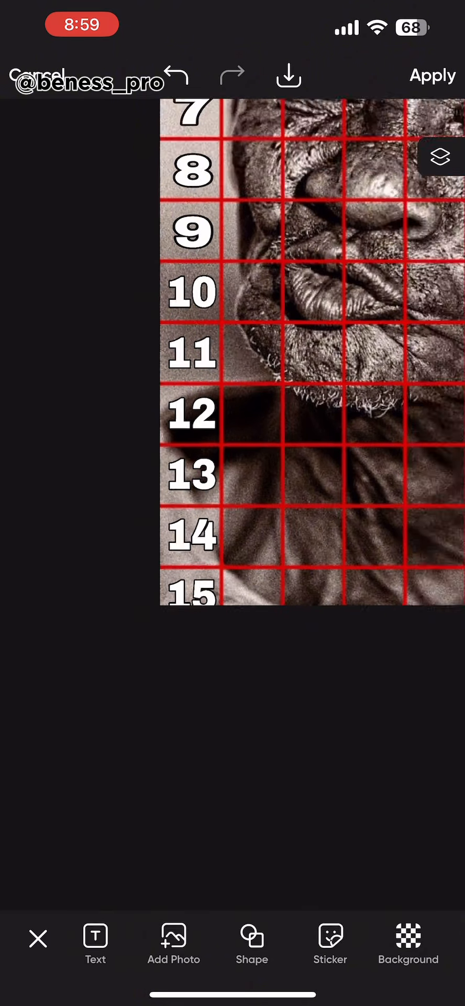
Download the numbered grid portrait to Photos
click(289, 75)
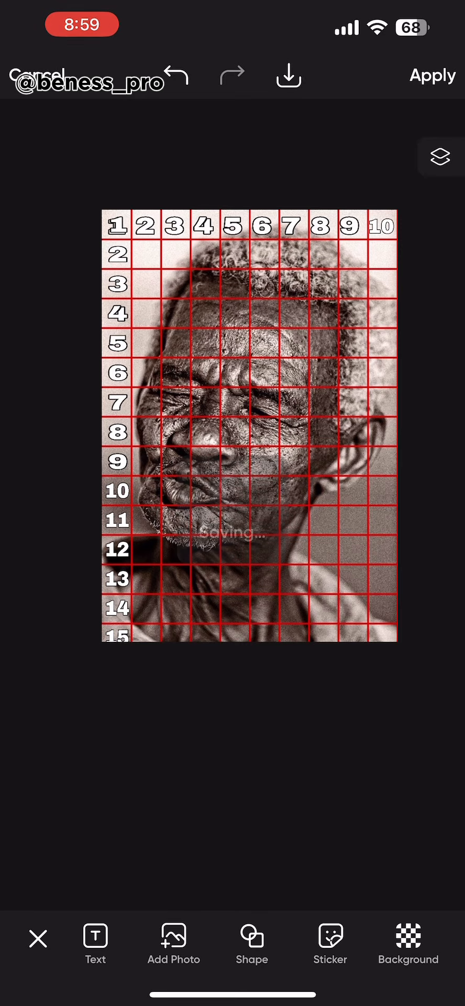
click(288, 74)
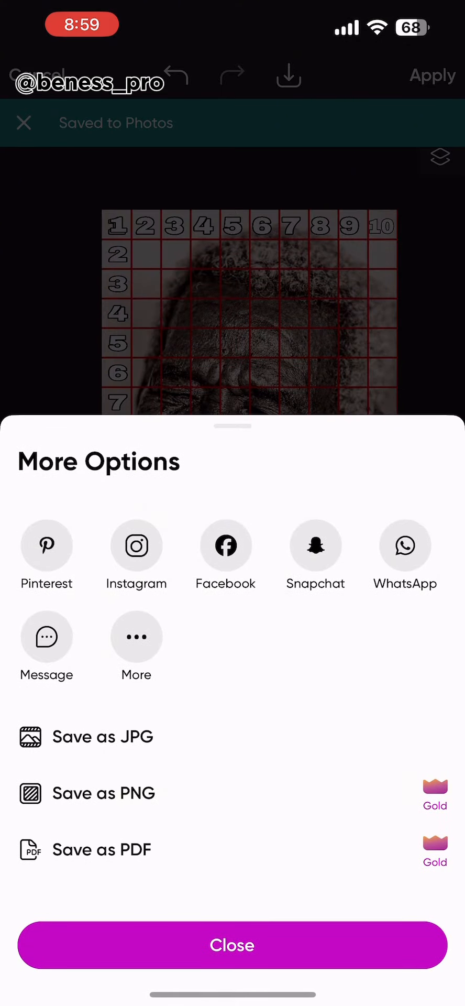